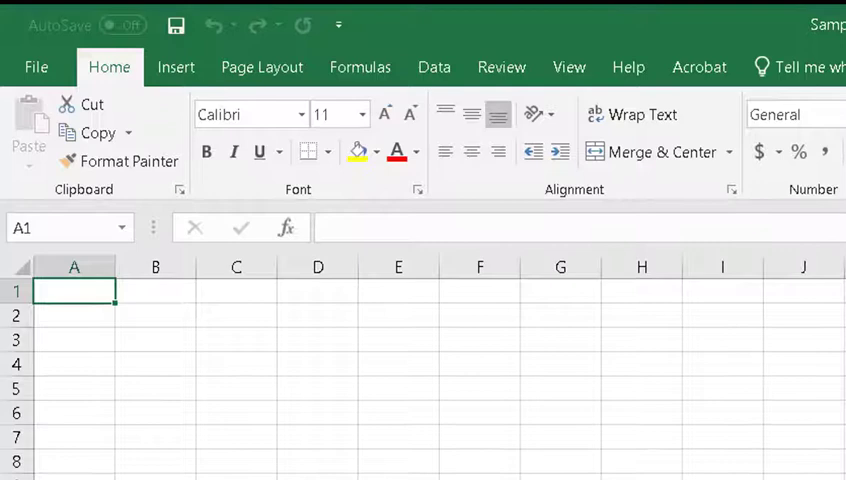
Step: Move around a few cells on the sheet and return to cell A1
{"action": "left_click", "coordinate": [156, 292]}
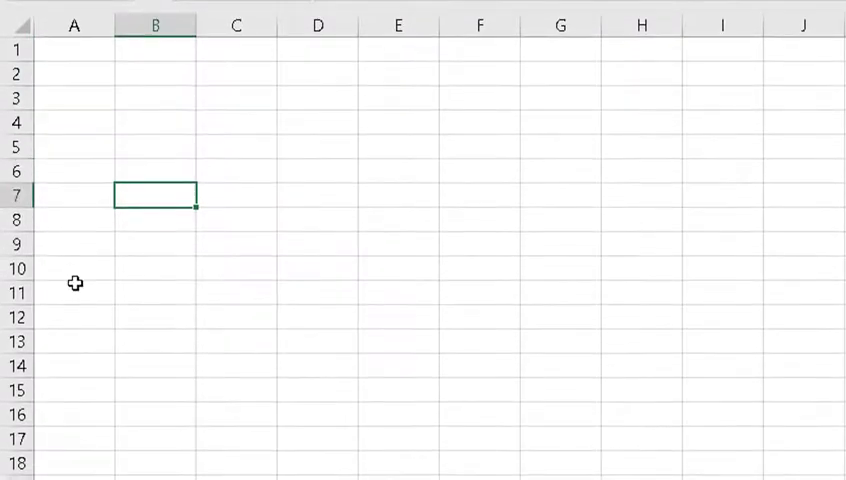
{"action": "left_click", "coordinate": [318, 368]}
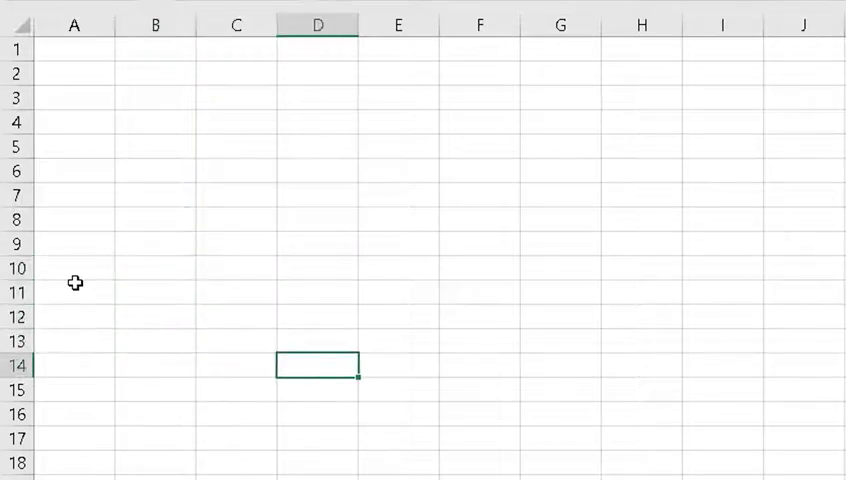
{"action": "left_click", "coordinate": [722, 366]}
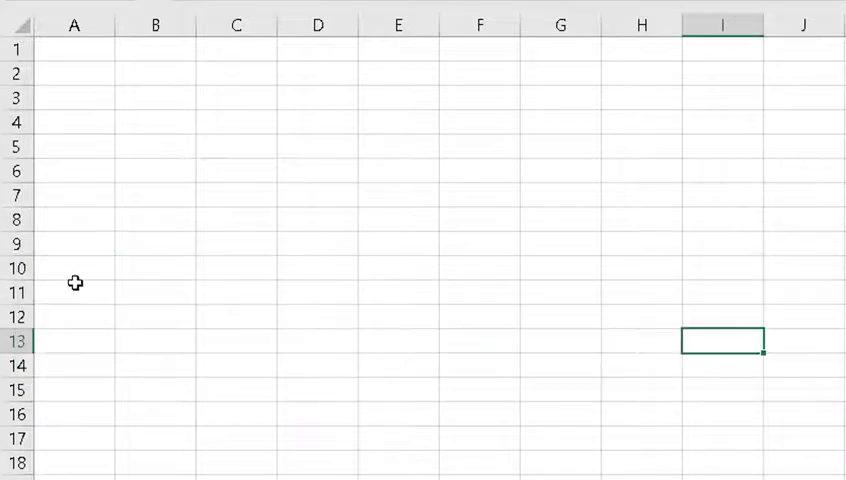
{"action": "key", "text": "Ctrl+Home"}
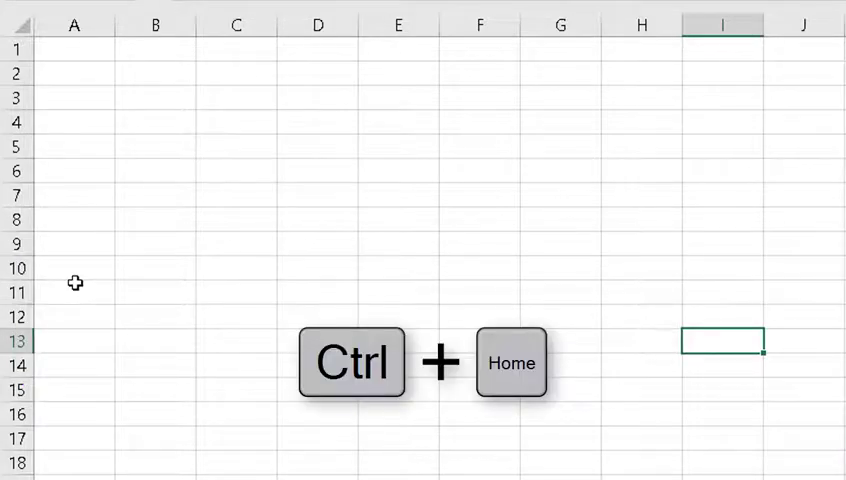
{"action": "key", "text": "ctrl+Home"}
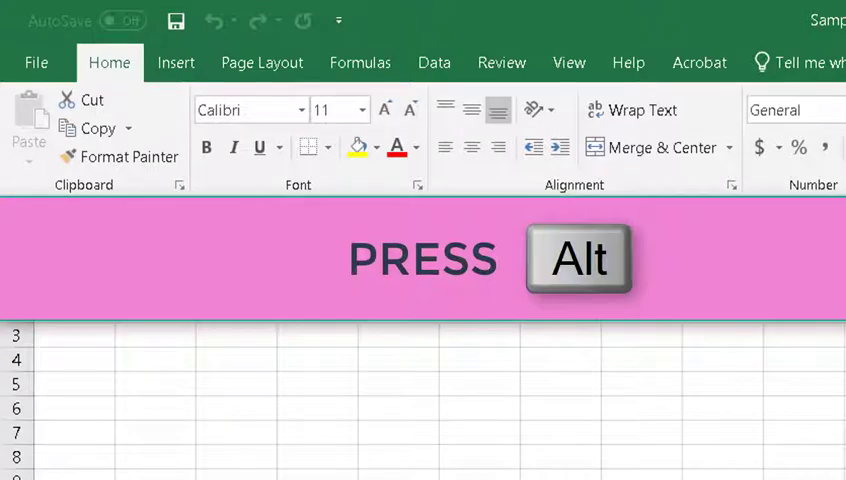
Step: Reveal the ribbon shortcut letters and reach the Home Format options for renaming the sheet
{"action": "key", "text": "alt"}
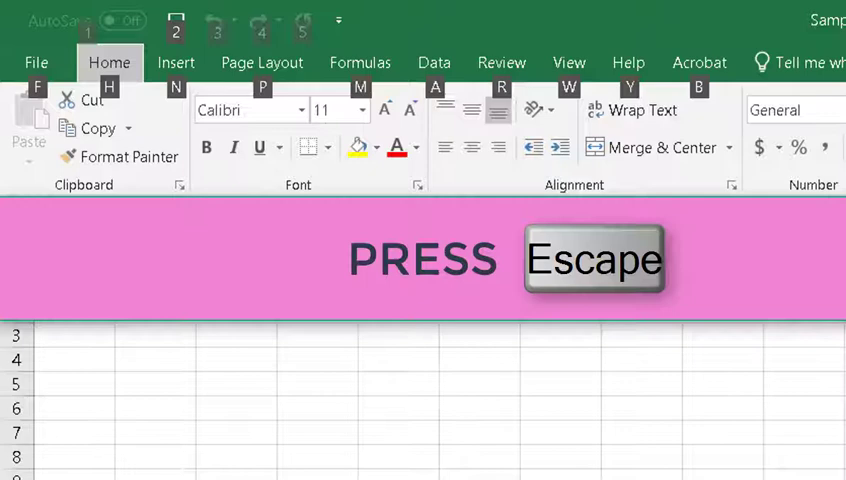
{"action": "key", "text": "escape"}
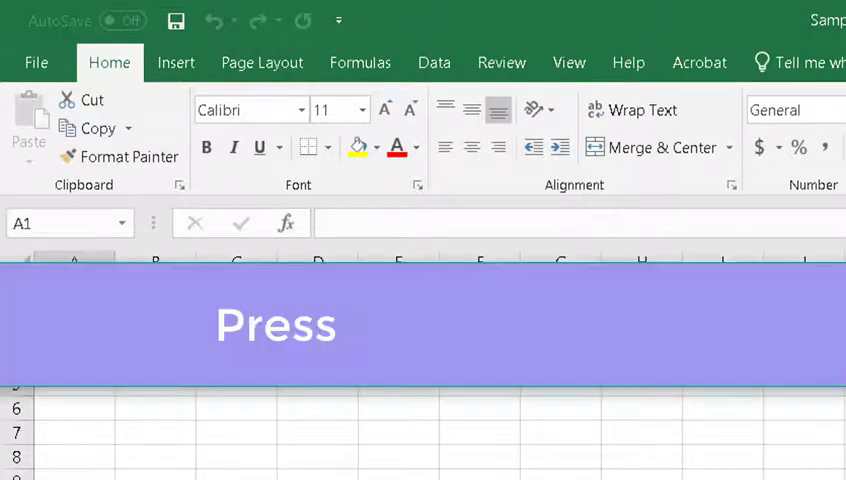
{"action": "key", "text": "alt+h"}
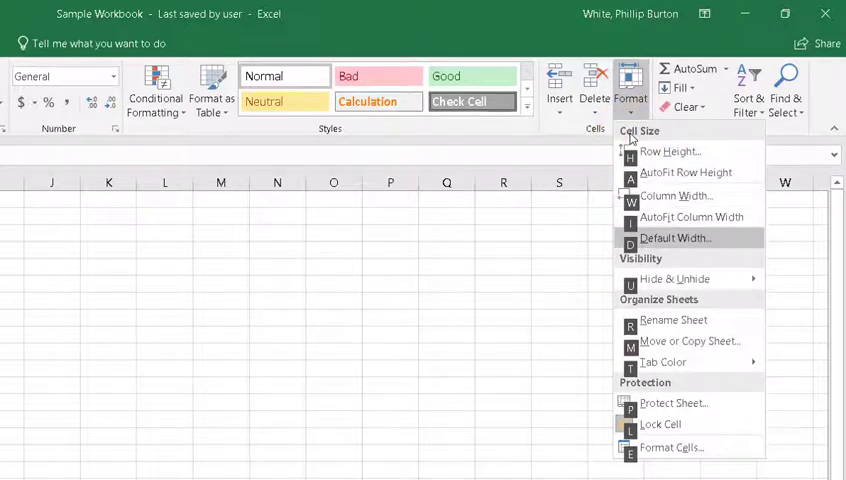
{"action": "mouse_move", "coordinate": [672, 320]}
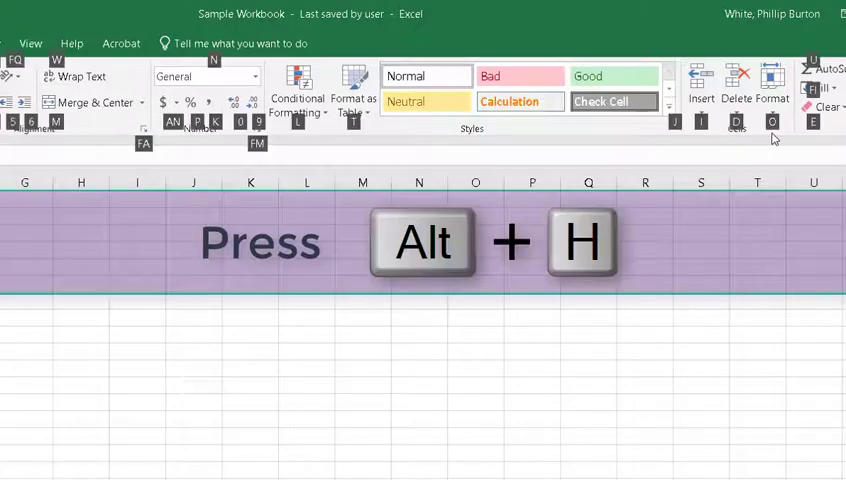
Step: Insert a new blank Sheet1 before the Expenses sheet via the Home insert options
{"action": "key", "text": "alt+h"}
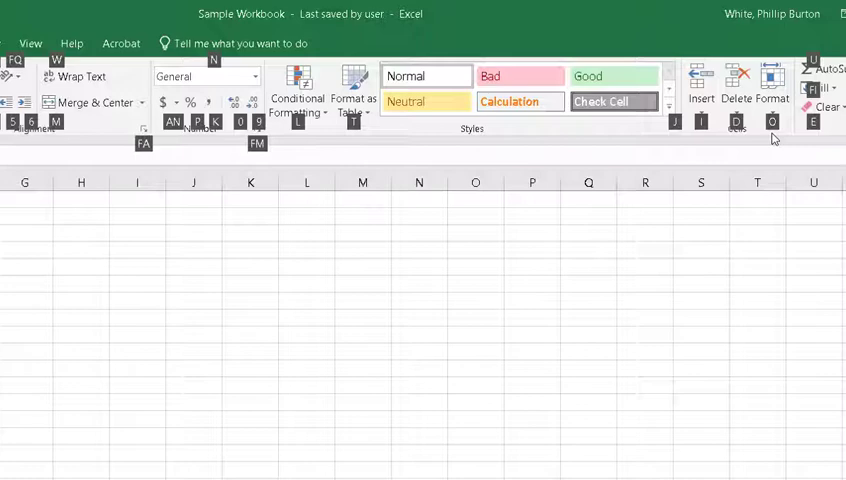
{"action": "left_click", "coordinate": [700, 92]}
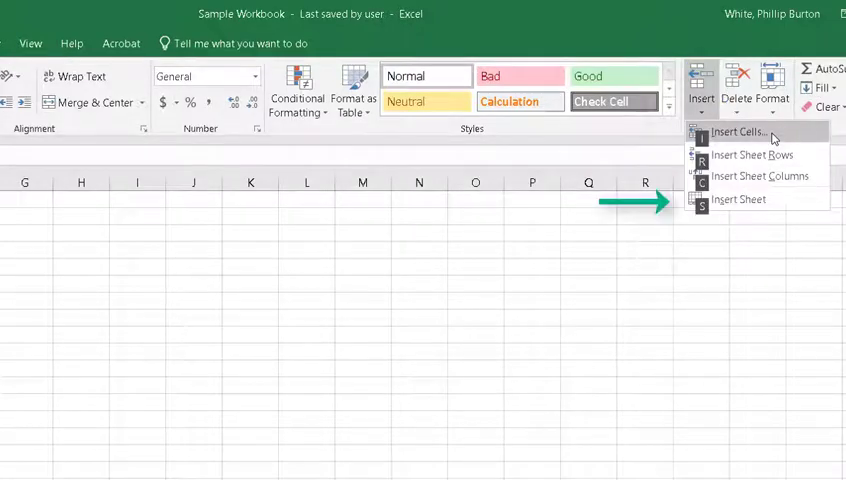
{"action": "mouse_move", "coordinate": [738, 200]}
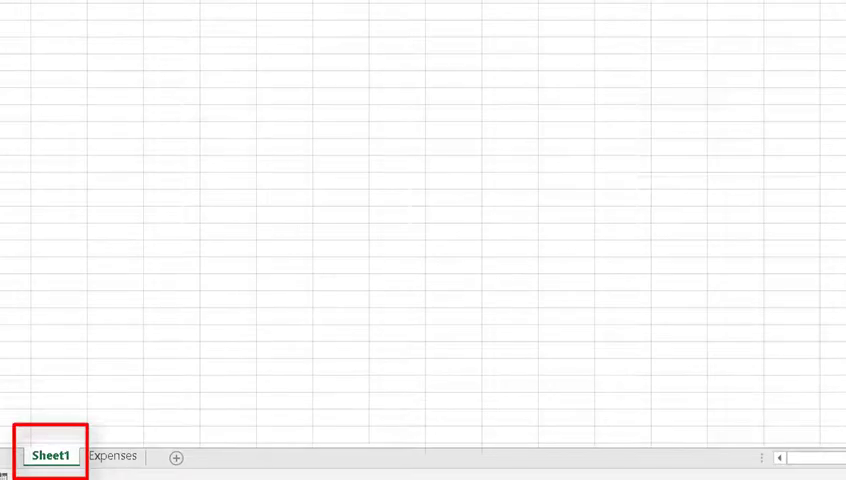
{"action": "key", "text": "alt+h"}
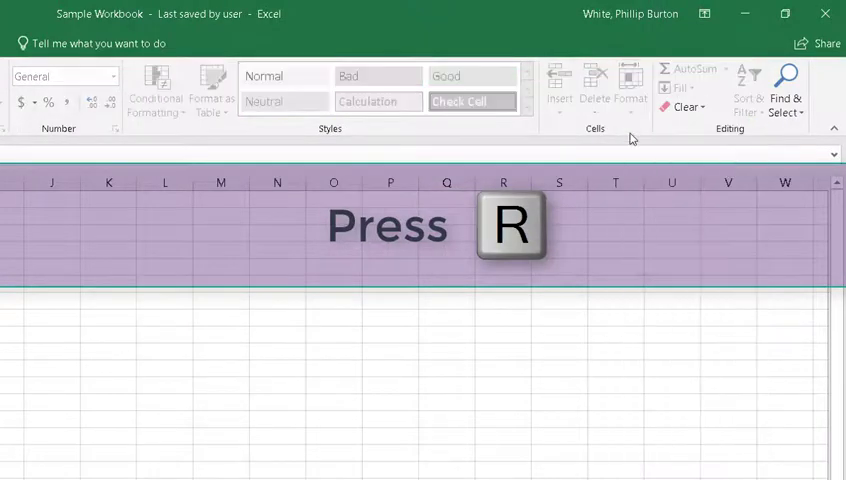
{"action": "key", "text": "r"}
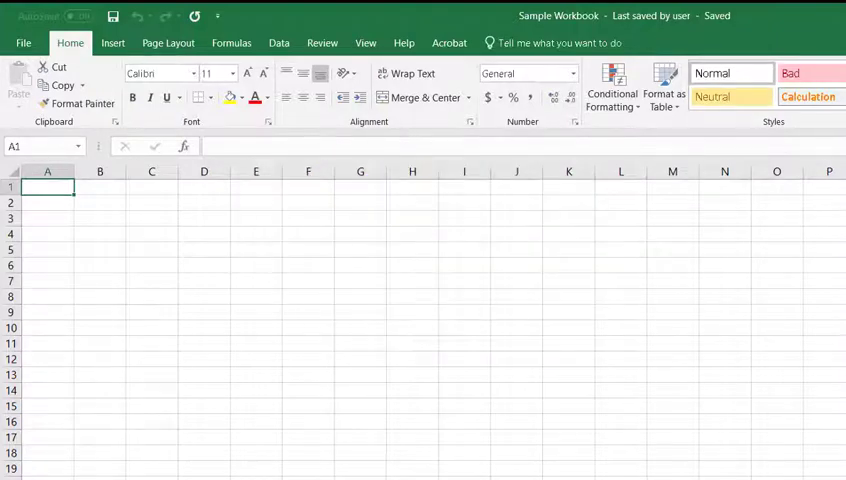
Step: Reveal the ribbon shortcut letters to reach Find & Select
{"action": "key", "text": "alt"}
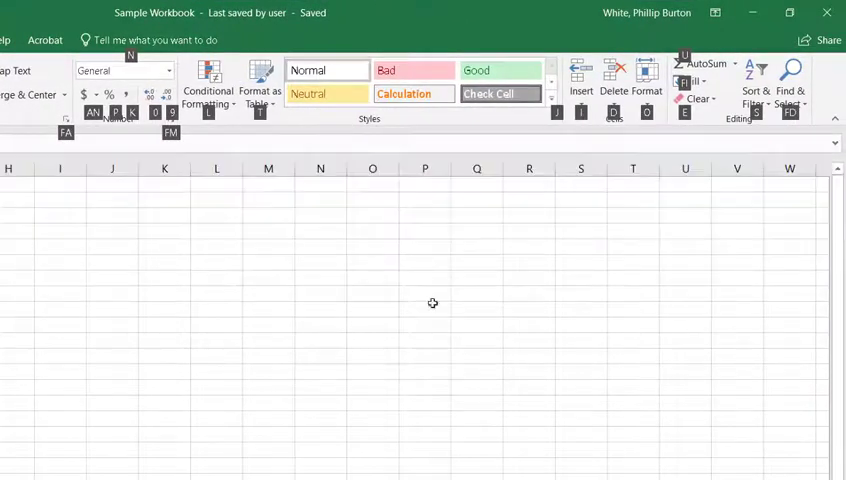
{"action": "mouse_move", "coordinate": [812, 122]}
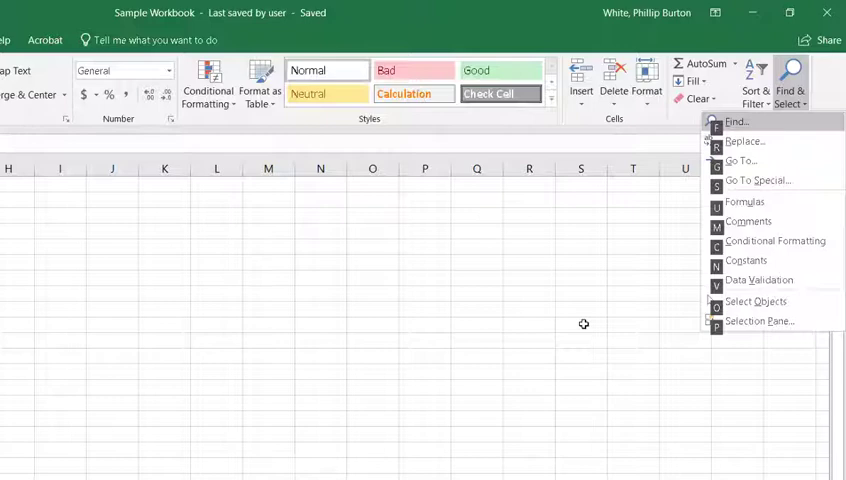
{"action": "mouse_move", "coordinate": [740, 160]}
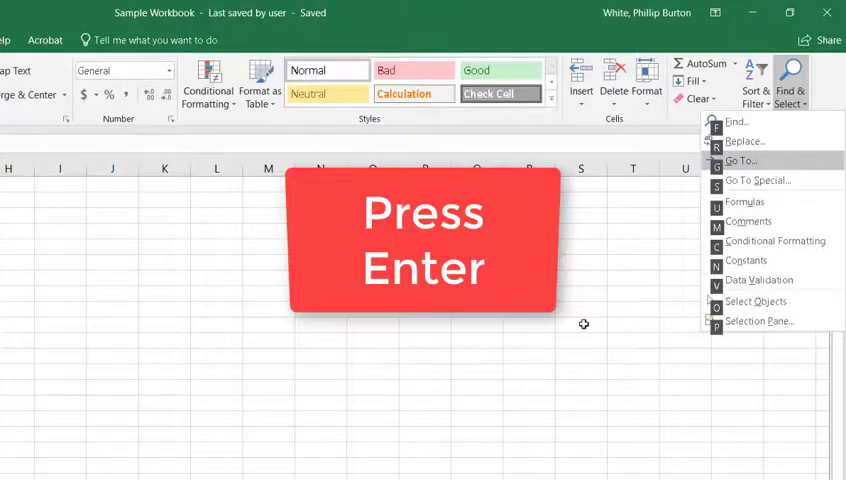
Step: Use Go To with reference N1 so the active cell lands on N1
{"action": "left_click", "coordinate": [740, 160]}
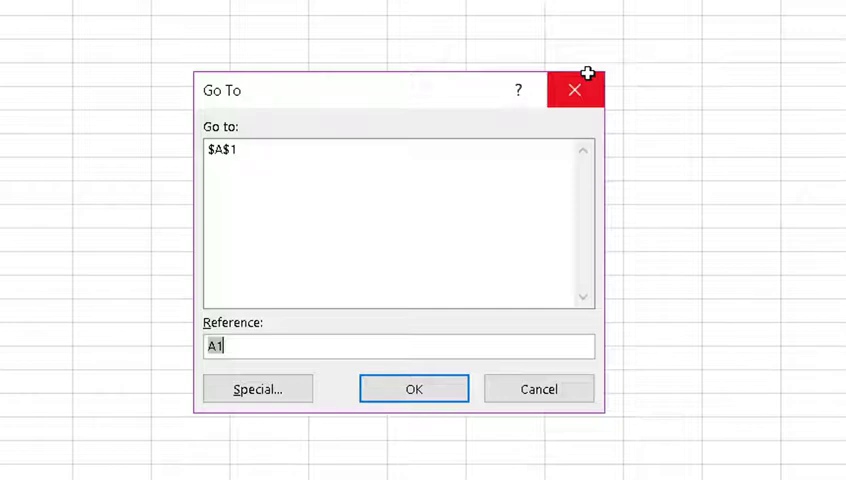
{"action": "type", "text": "N1"}
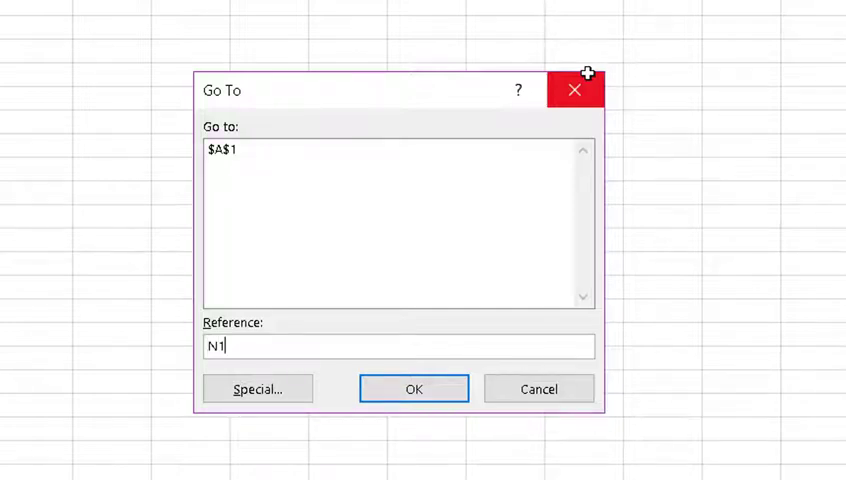
{"action": "left_click", "coordinate": [412, 388]}
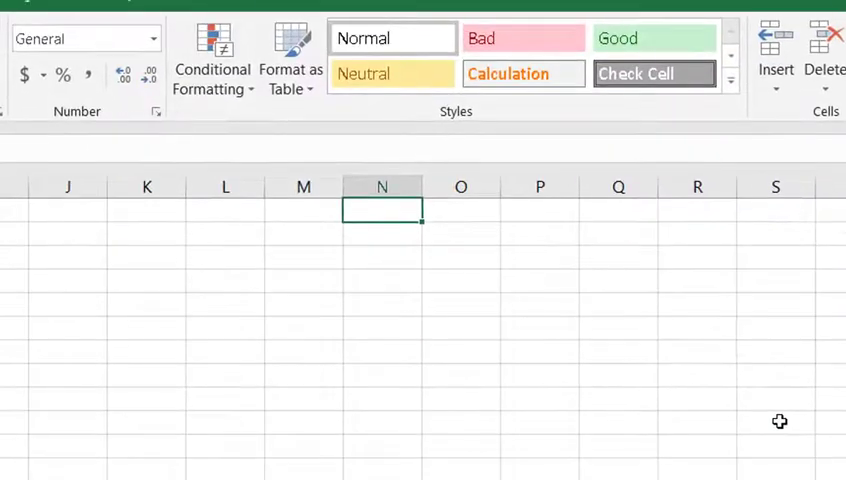
{"action": "mouse_move", "coordinate": [382, 188]}
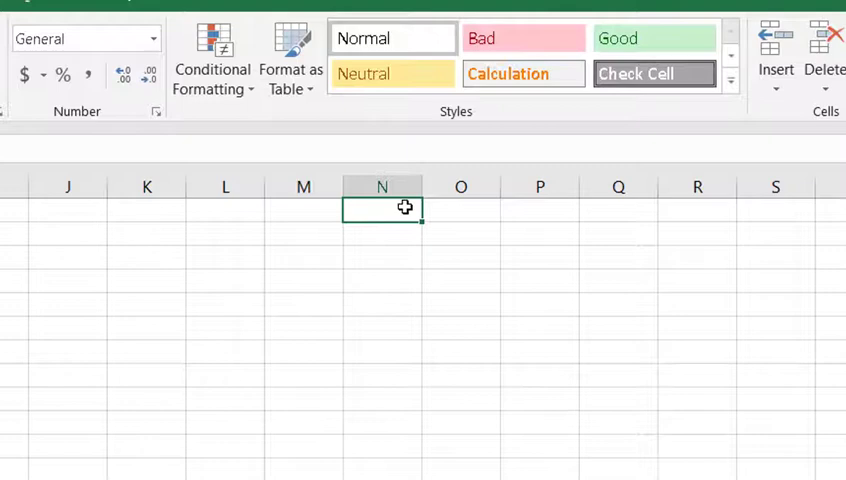
{"action": "mouse_move", "coordinate": [376, 252]}
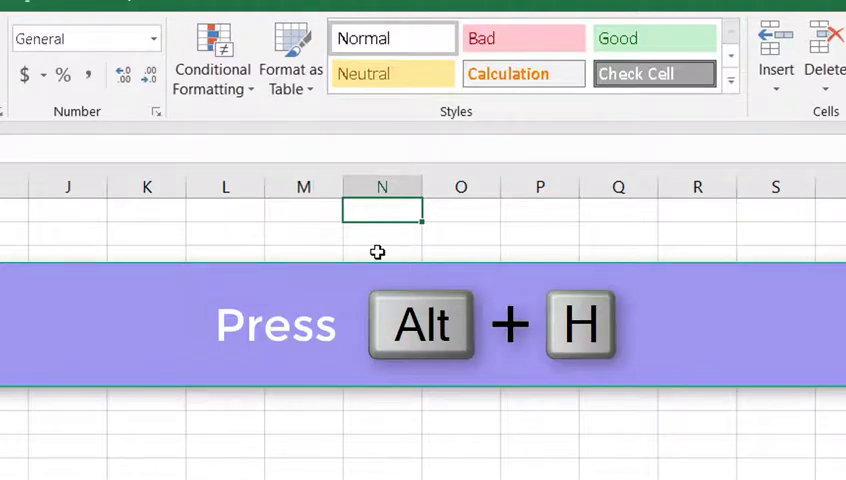
Step: Use Go To again with reference B3 so the active cell lands on B3
{"action": "key", "text": "alt+h"}
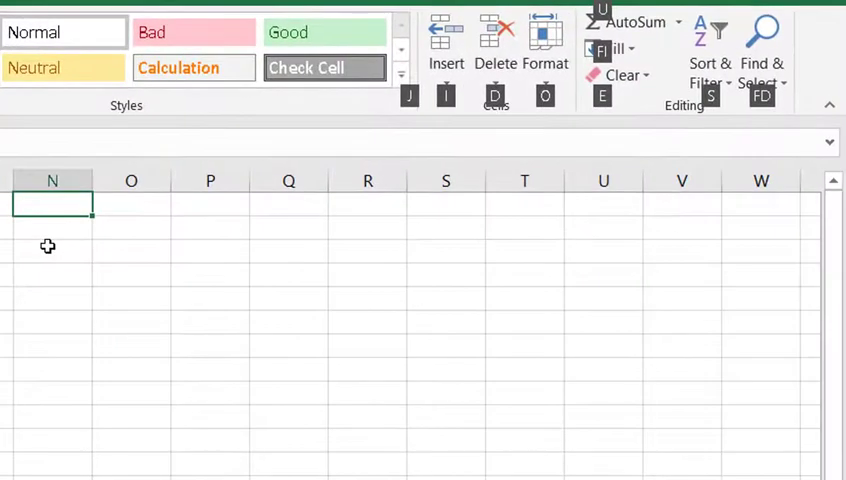
{"action": "left_click", "coordinate": [762, 50]}
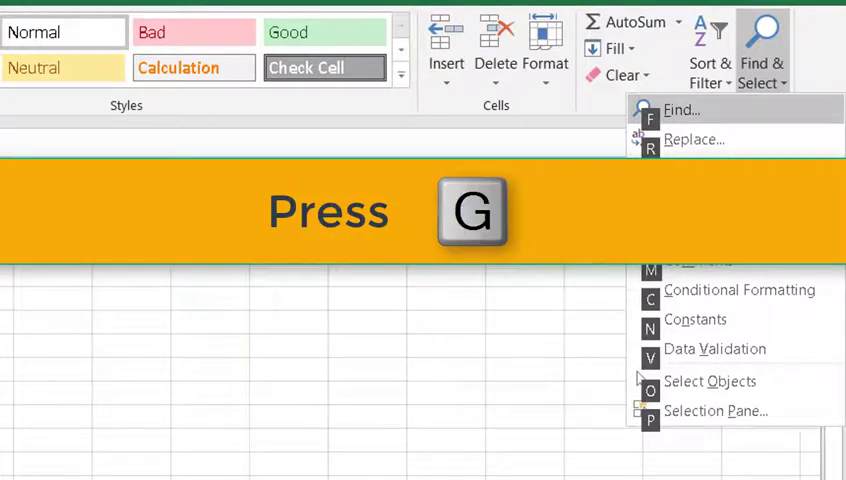
{"action": "key", "text": "g"}
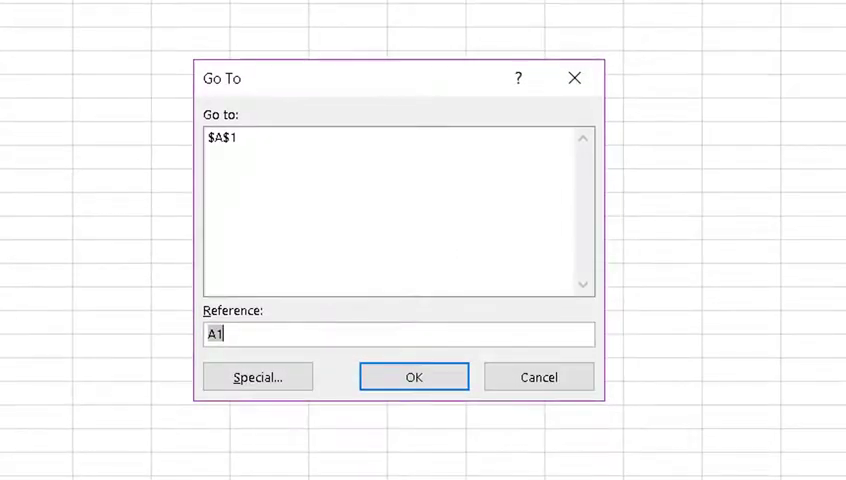
{"action": "type", "text": "B3"}
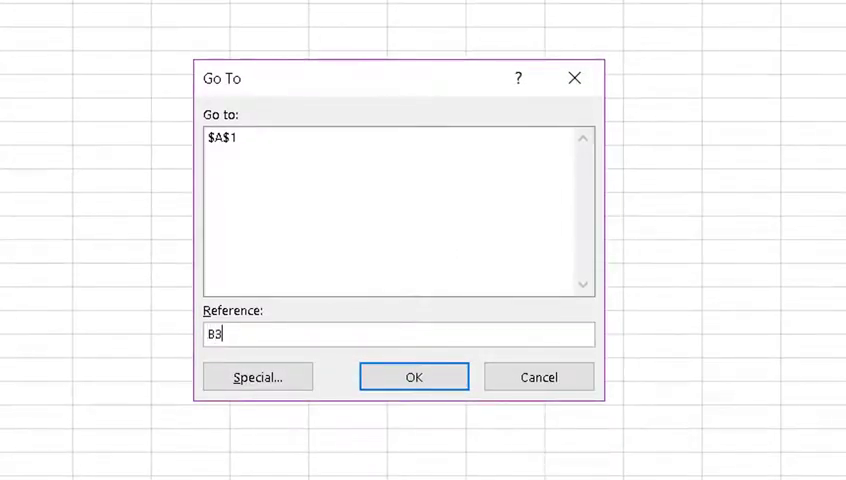
{"action": "left_click", "coordinate": [412, 376]}
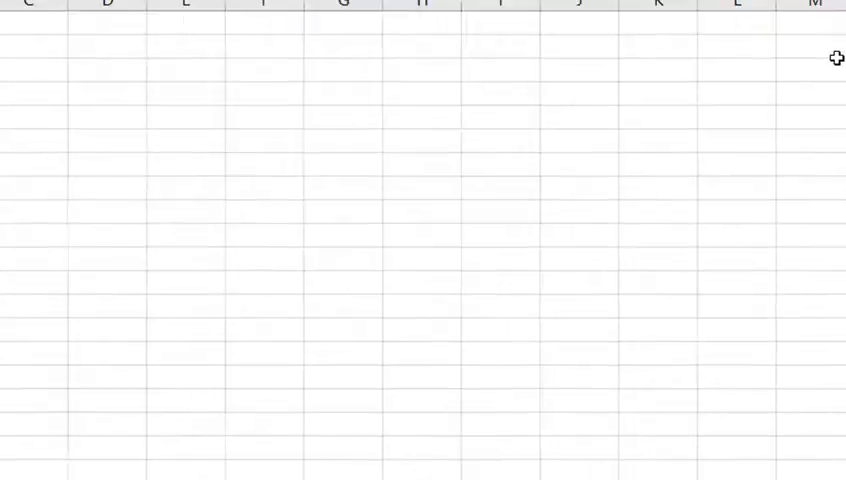
{"action": "left_click", "coordinate": [152, 120]}
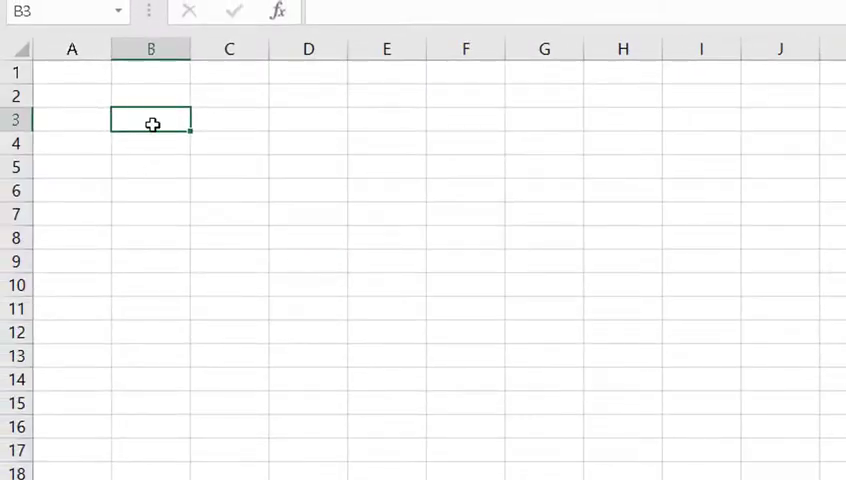